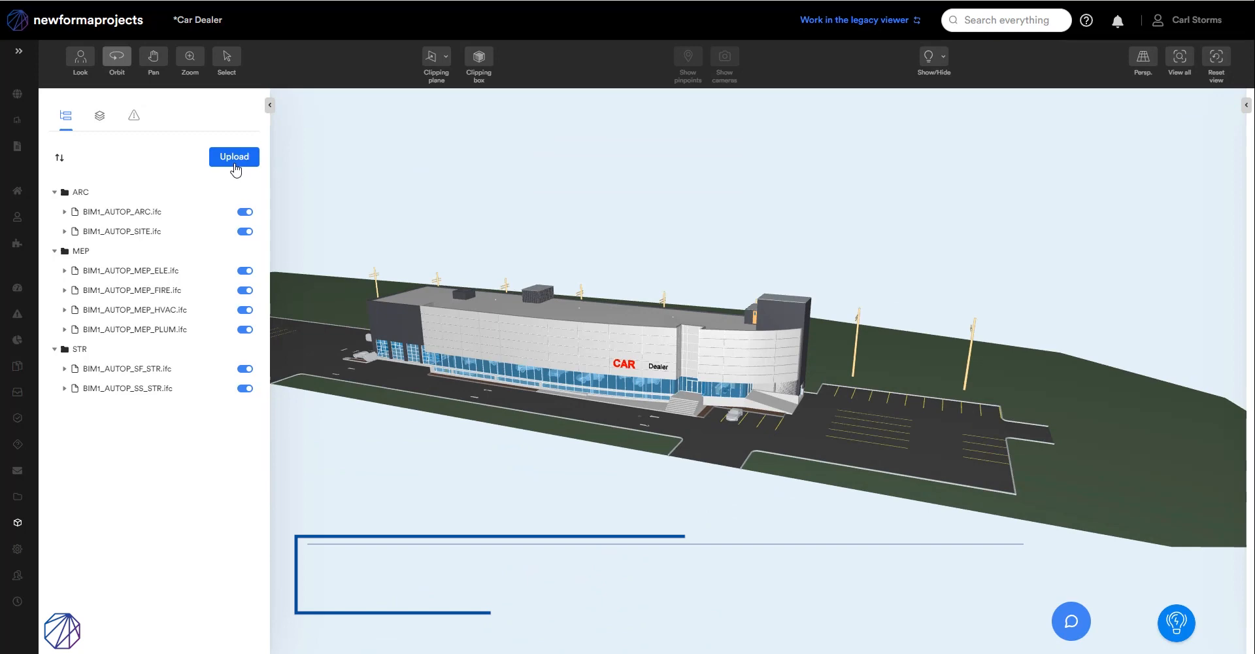
- Show the Car Dealer project's ARC and STR drawing sheets instead of its IFC models
left_click(234, 156)
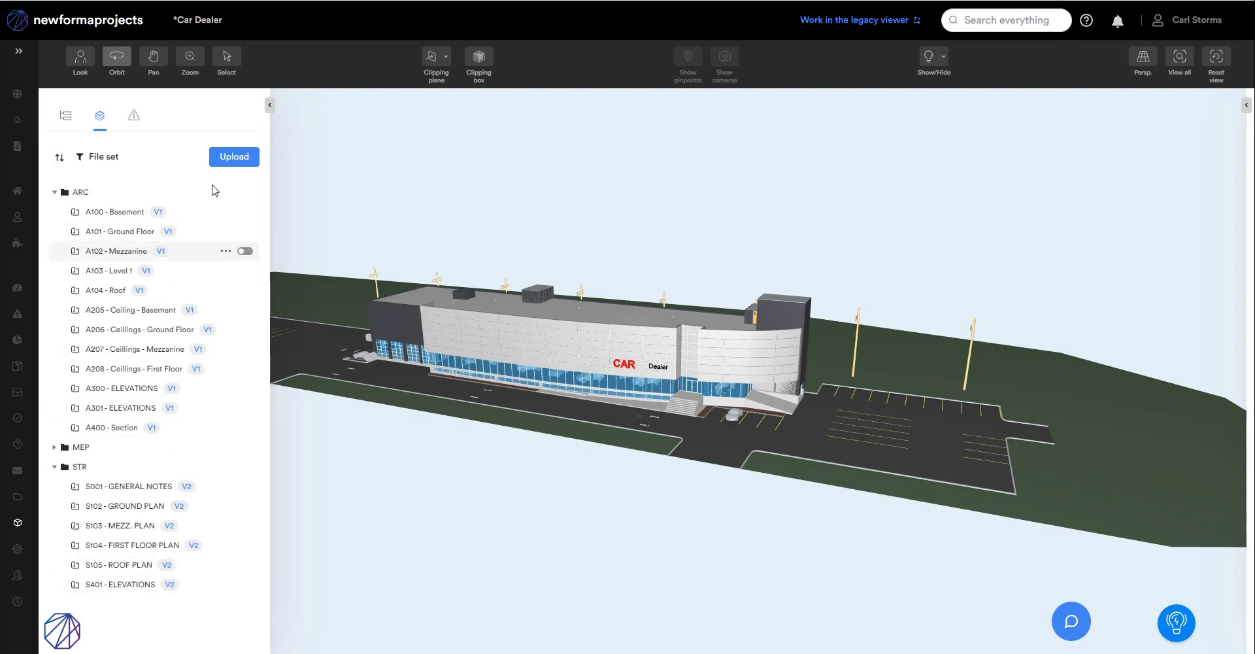
mouse_move(326, 452)
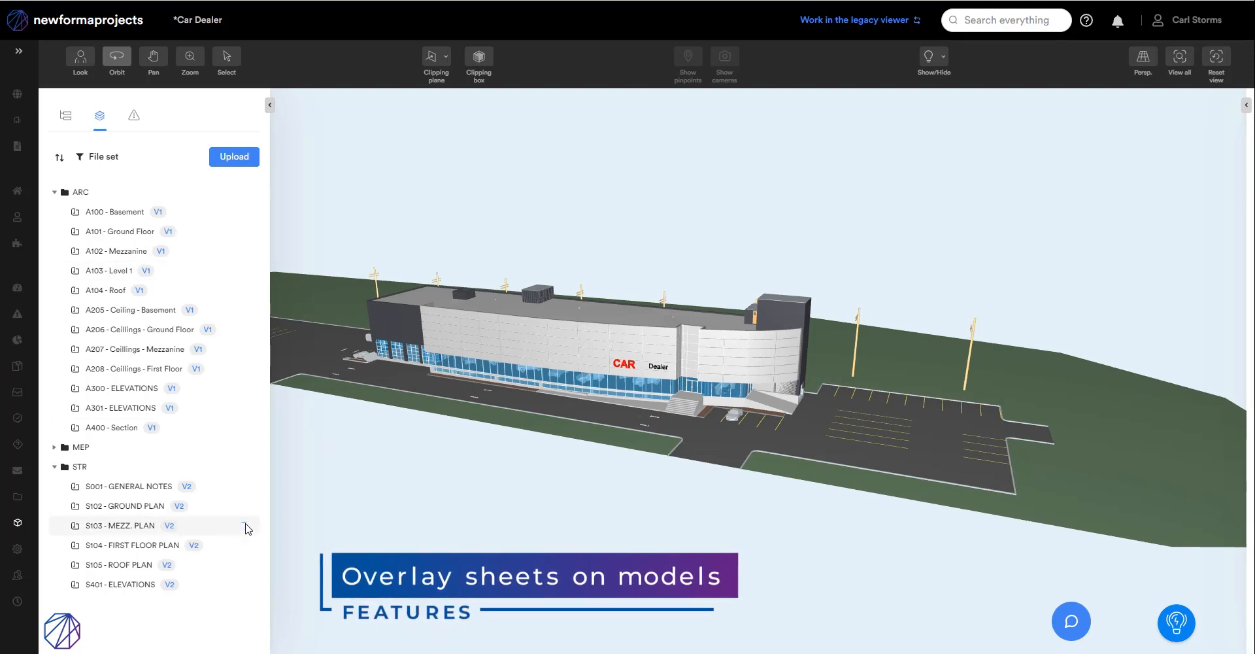
- Overlay the S103 - MEZZ. PLAN sheet on the model, zoom onto it, and go to Issues
left_click(120, 526)
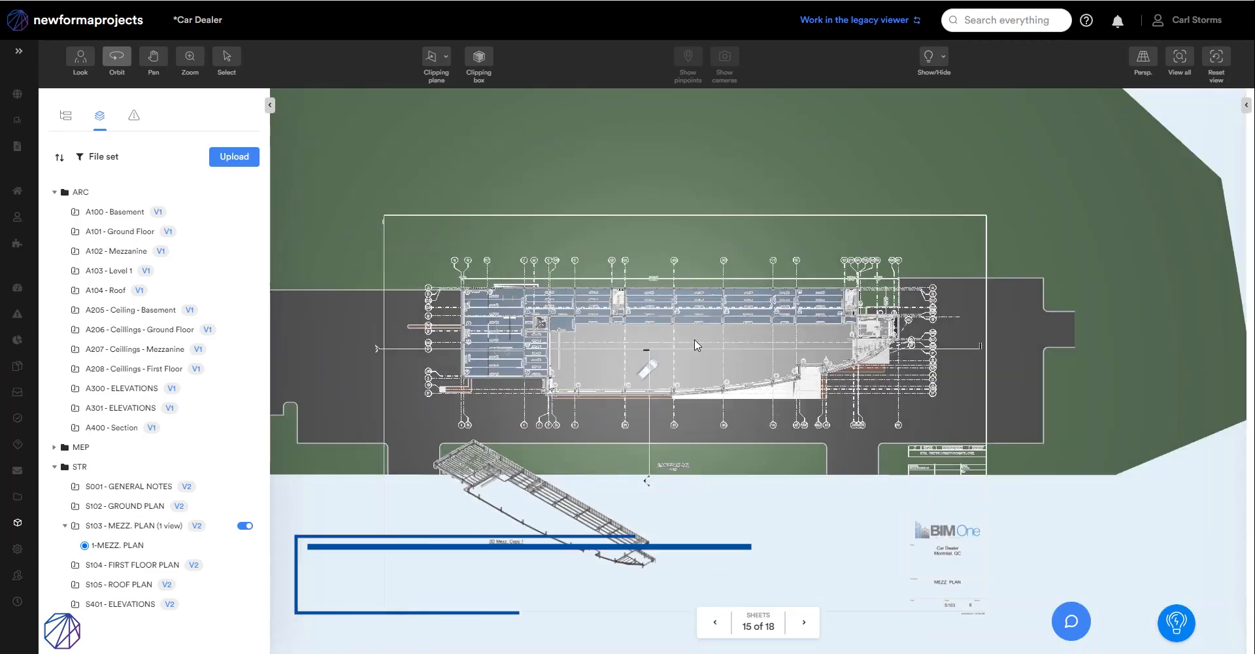
left_click_drag(696, 344, 656, 185)
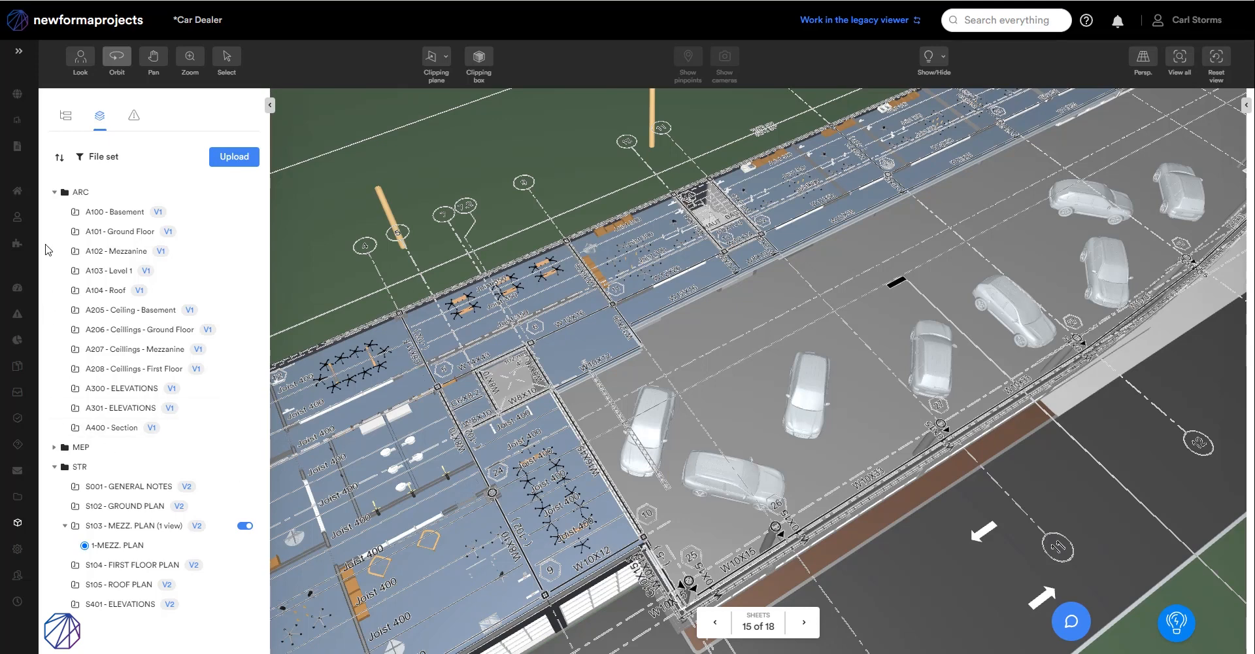
left_click(133, 115)
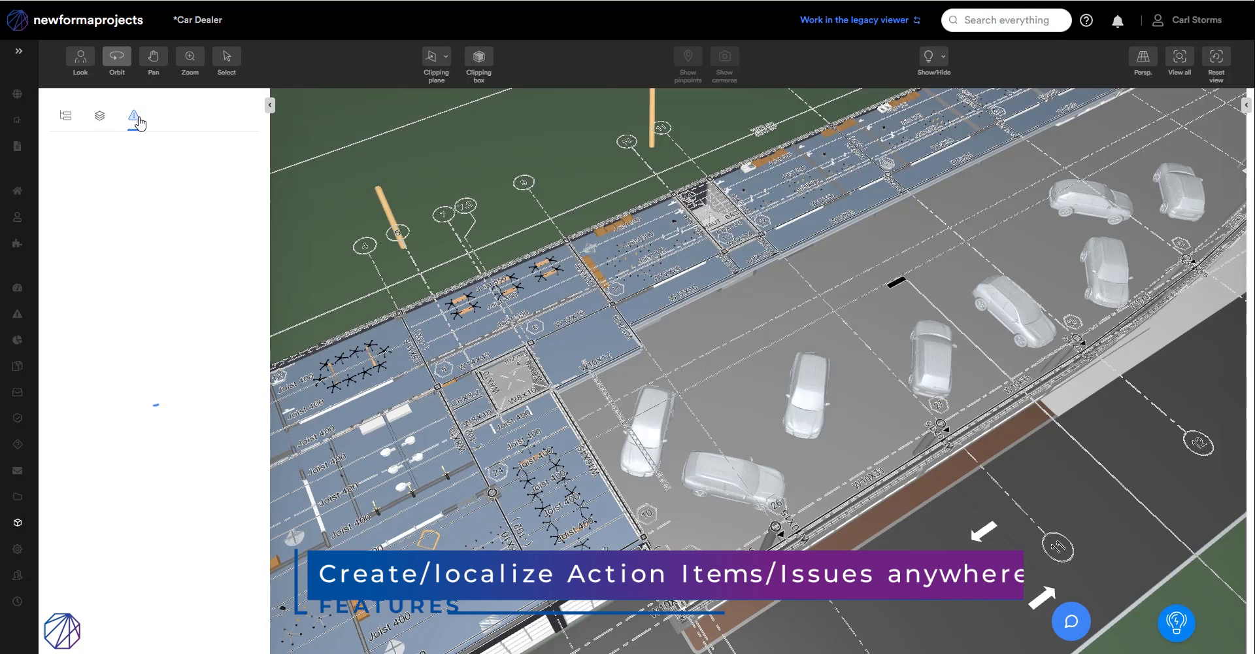
- Clear the mezzanine overlay via Sheets and load the 104-item issues list
left_click(99, 115)
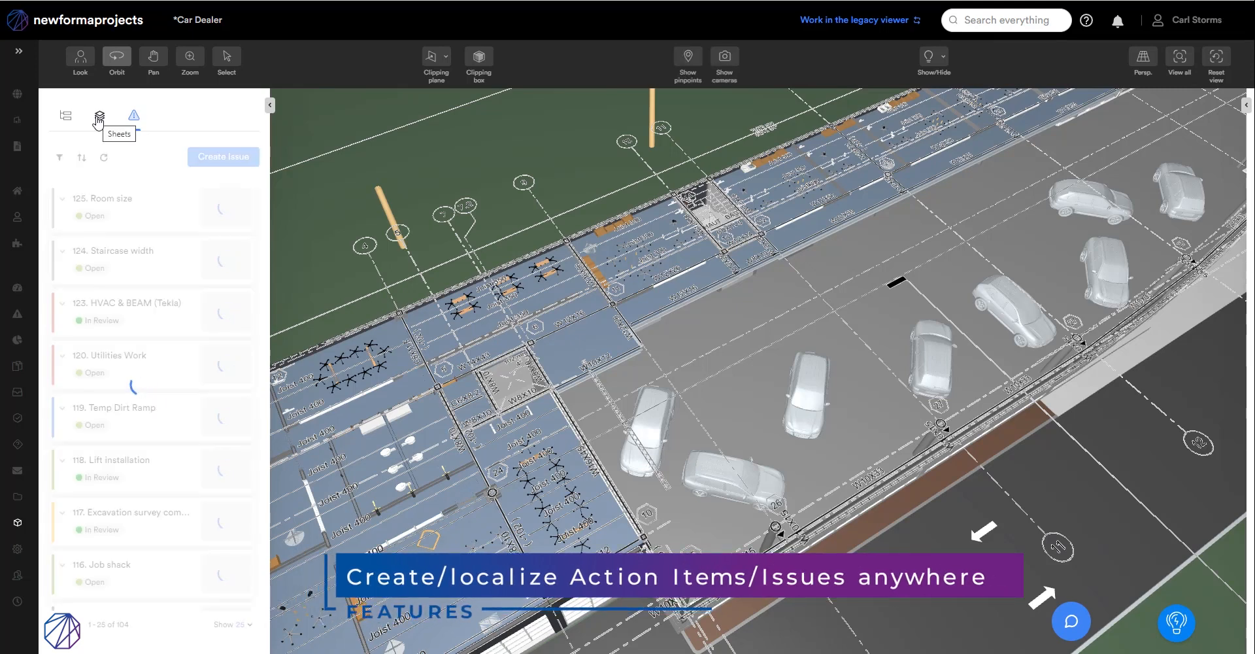
left_click(99, 115)
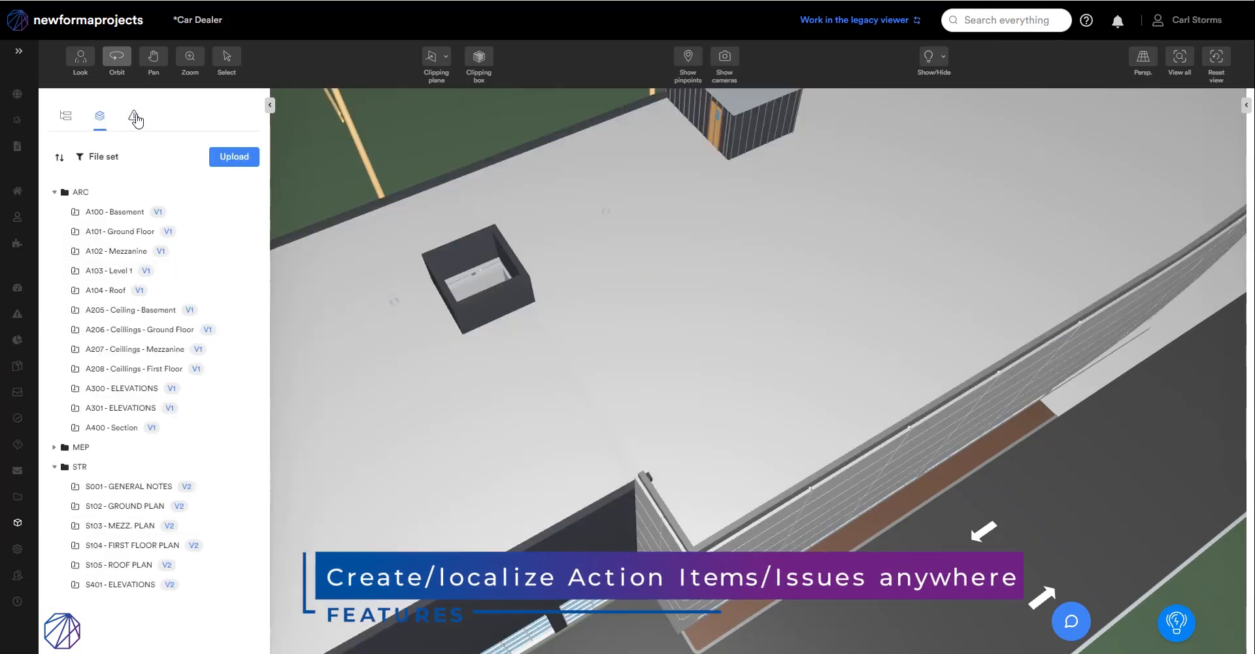
left_click(133, 117)
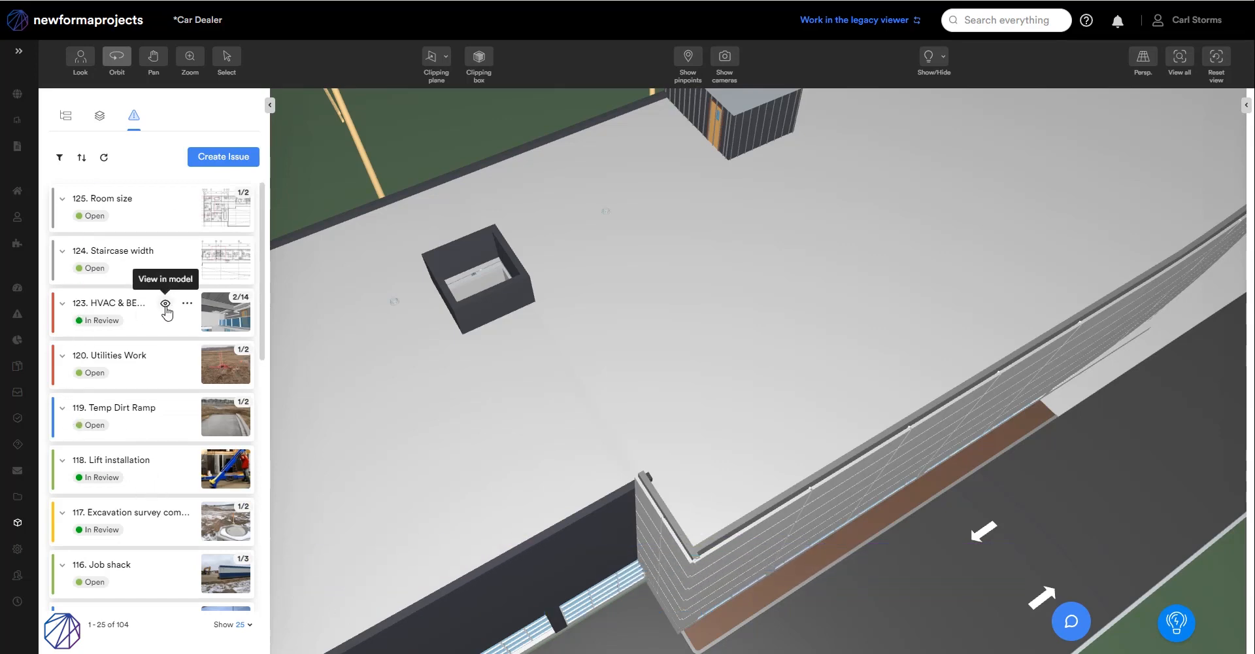
- Show issue 123 HVAC & BEAM (Tekla) in the model, then start a new issue at the shed
left_click(165, 306)
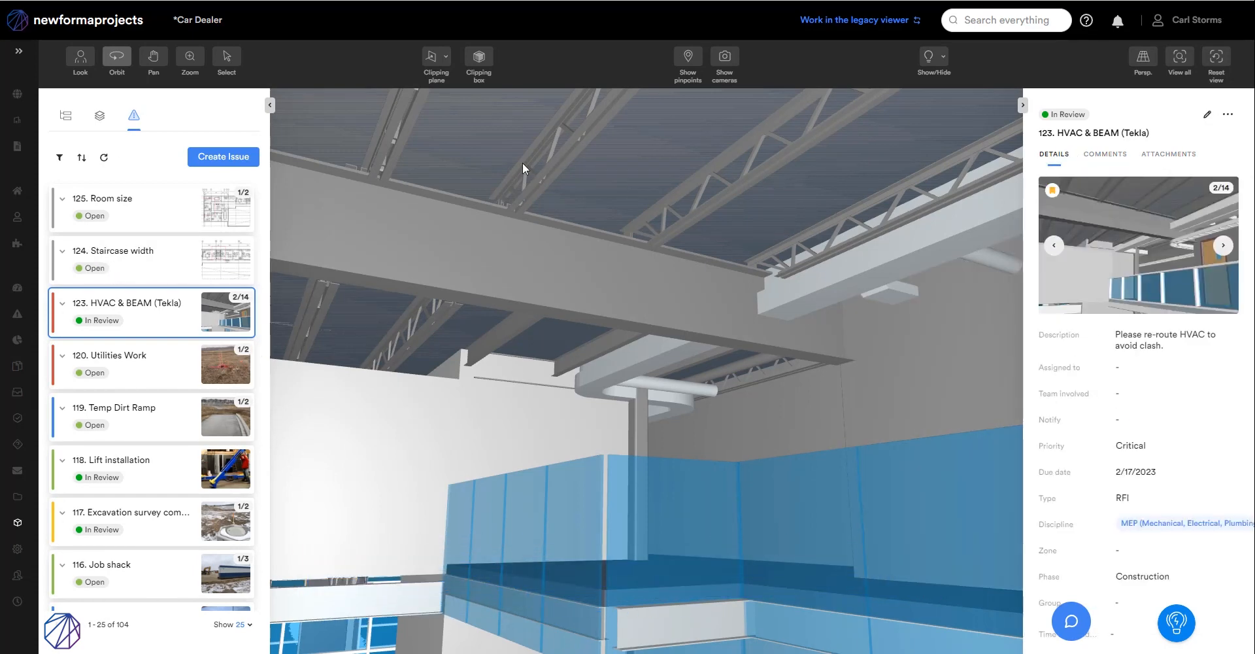
left_click(1215, 63)
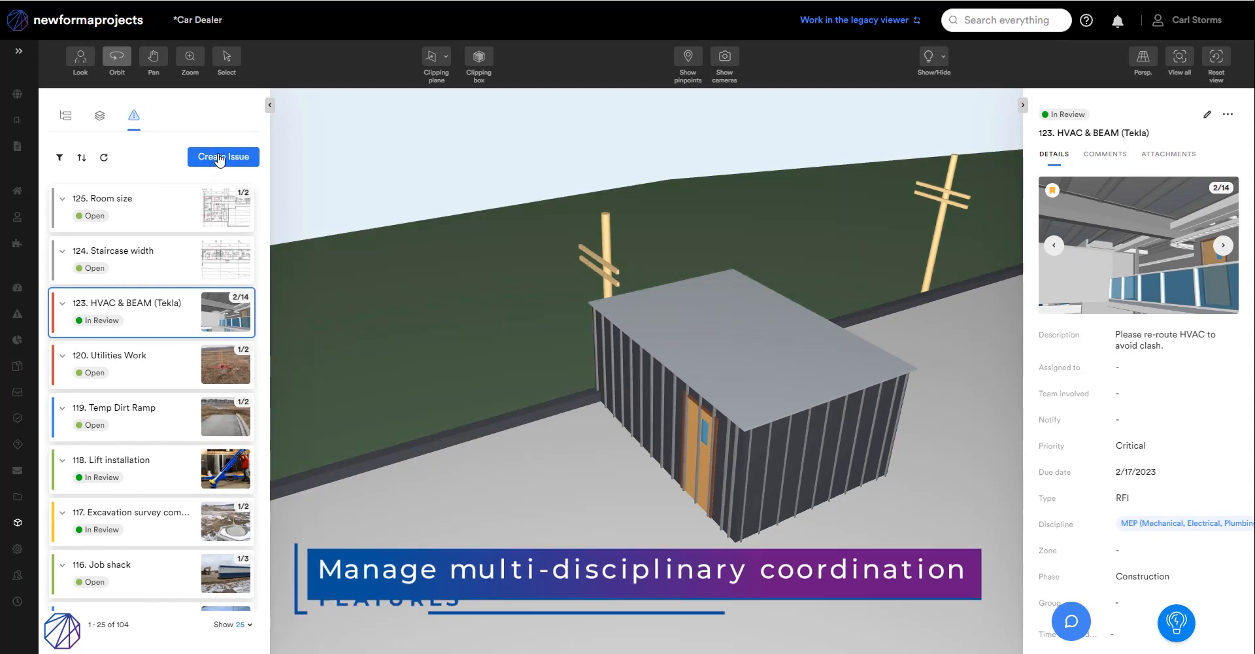
left_click(222, 156)
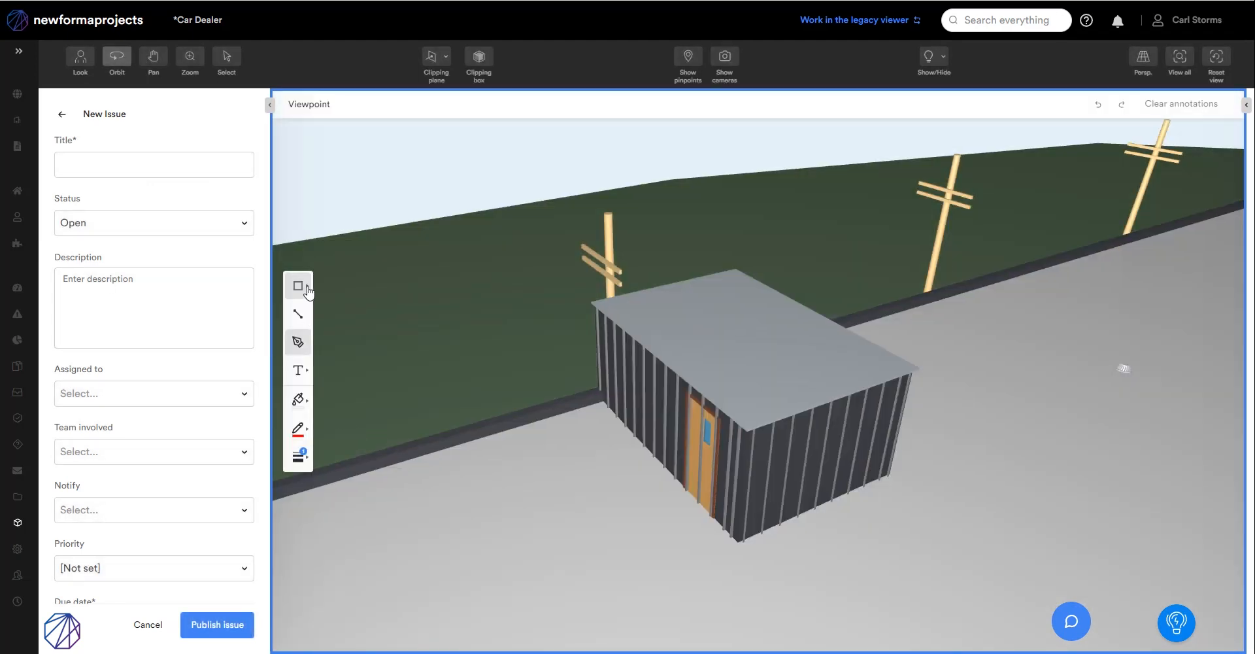
- Mark the shed door with a rectangle and title the issue 'door vs framing'
left_click(297, 285)
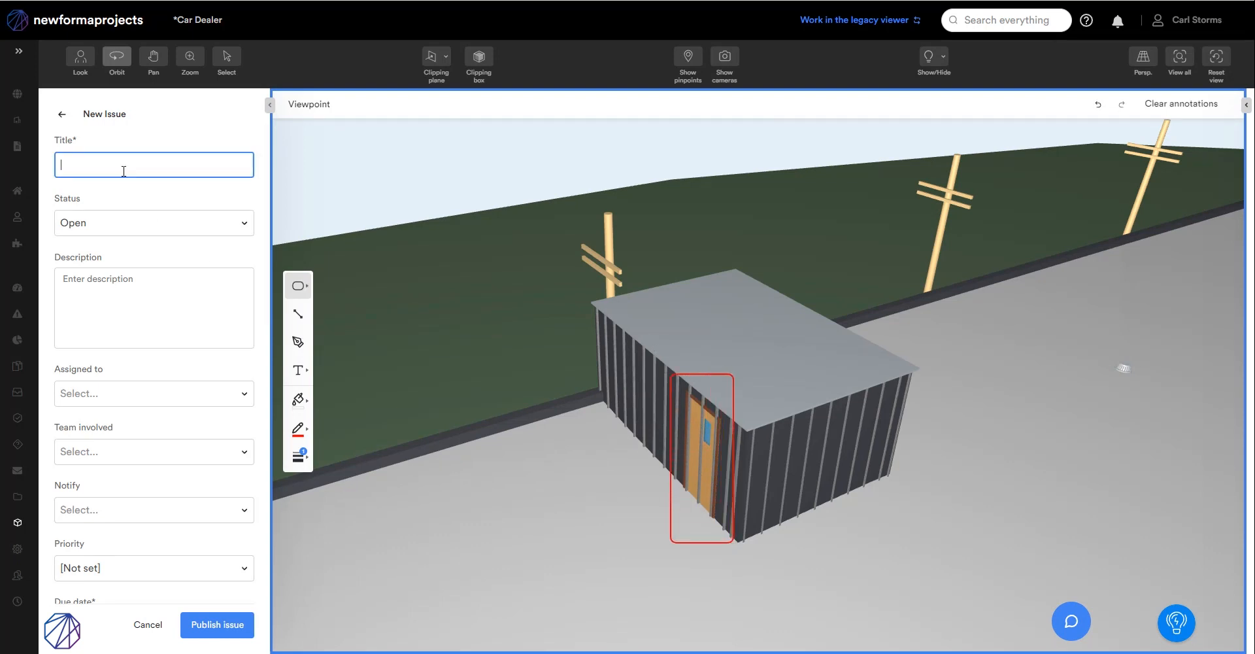
type("door")
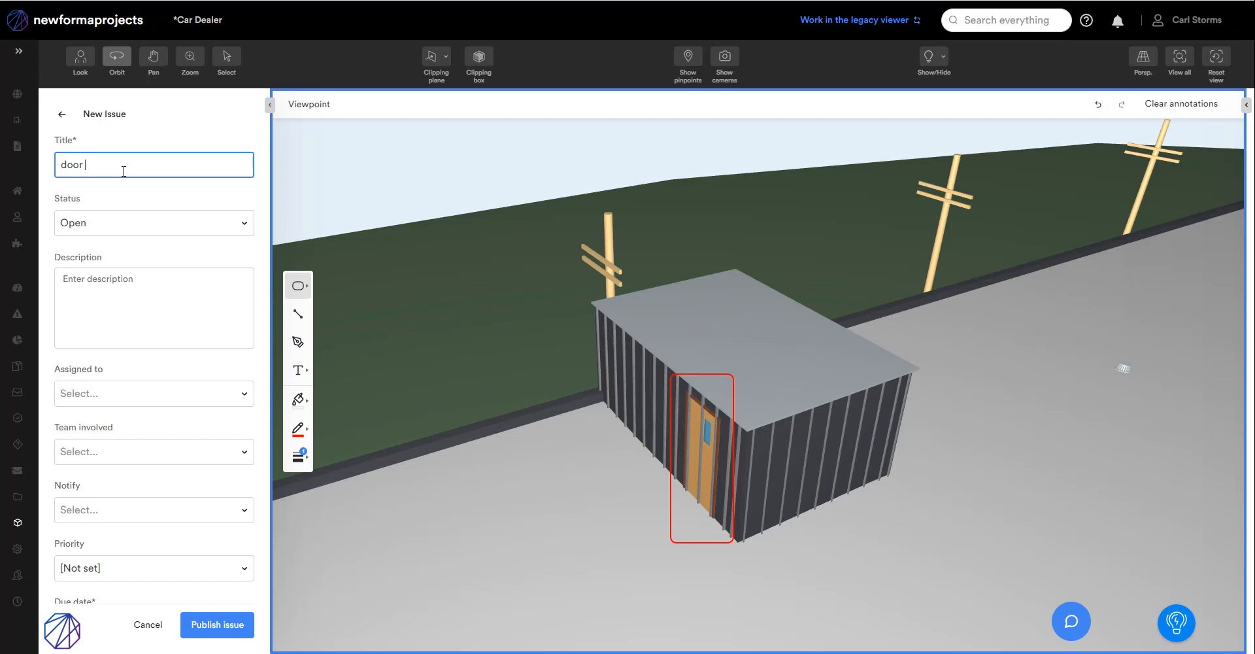
type("vs framing")
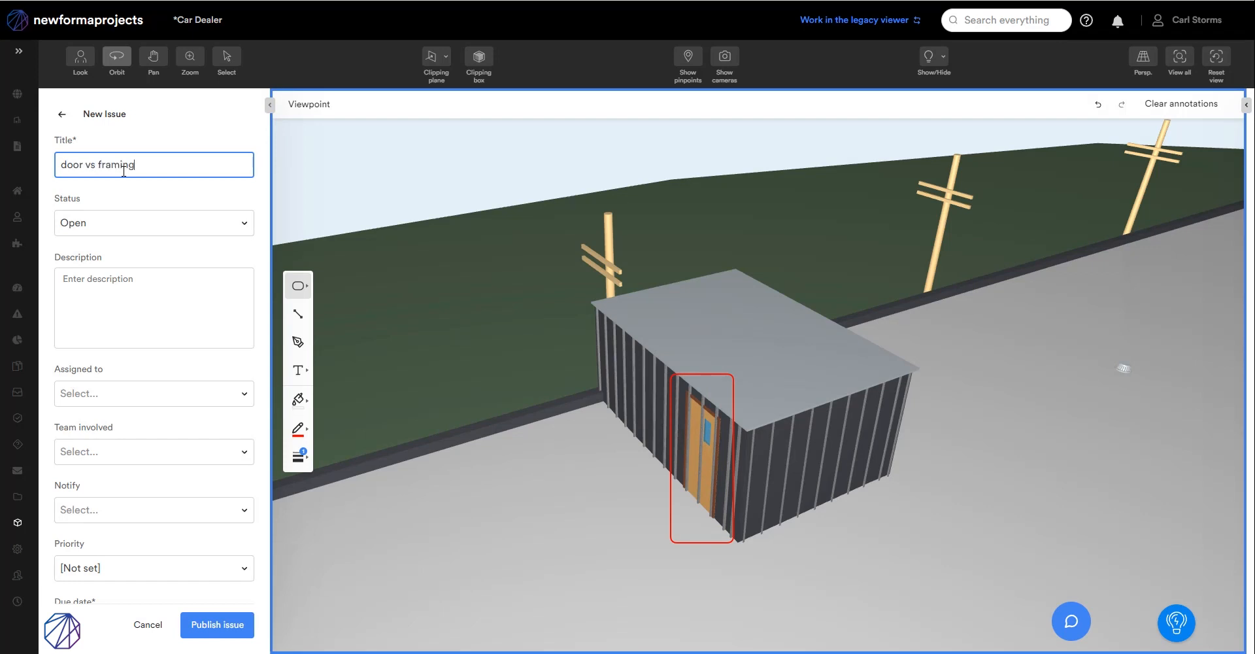
- Assign the issue, set its discipline to Architectural, and publish 'door vs framing'
left_click(153, 392)
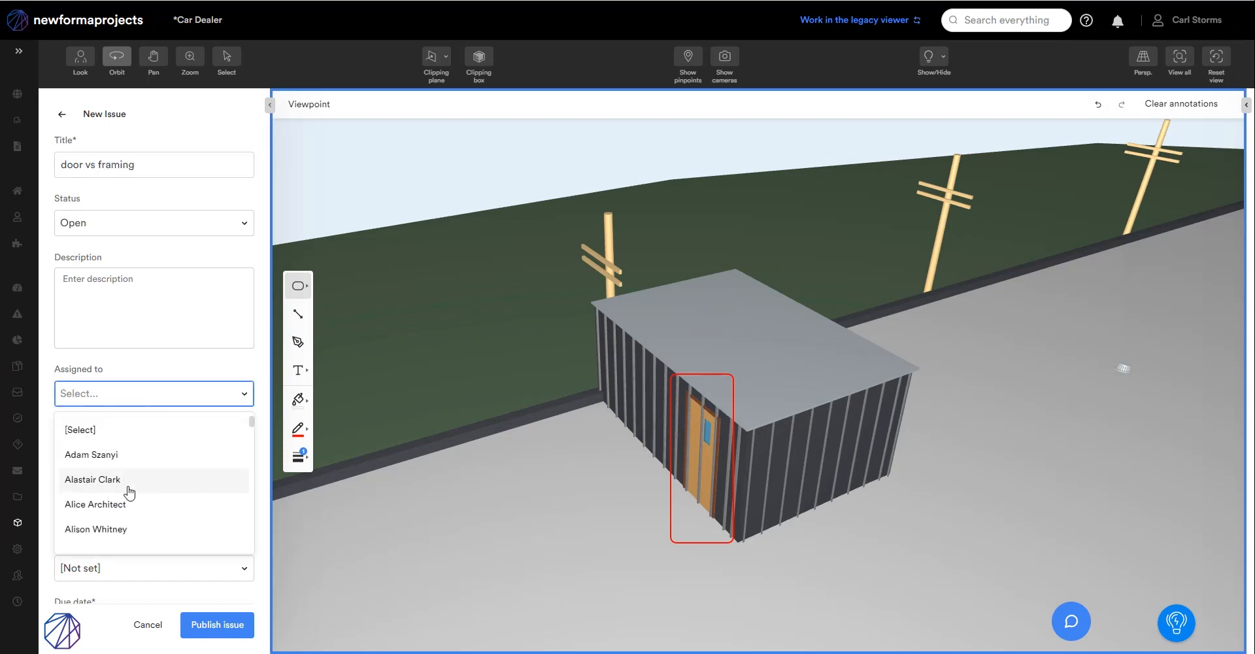
left_click(94, 505)
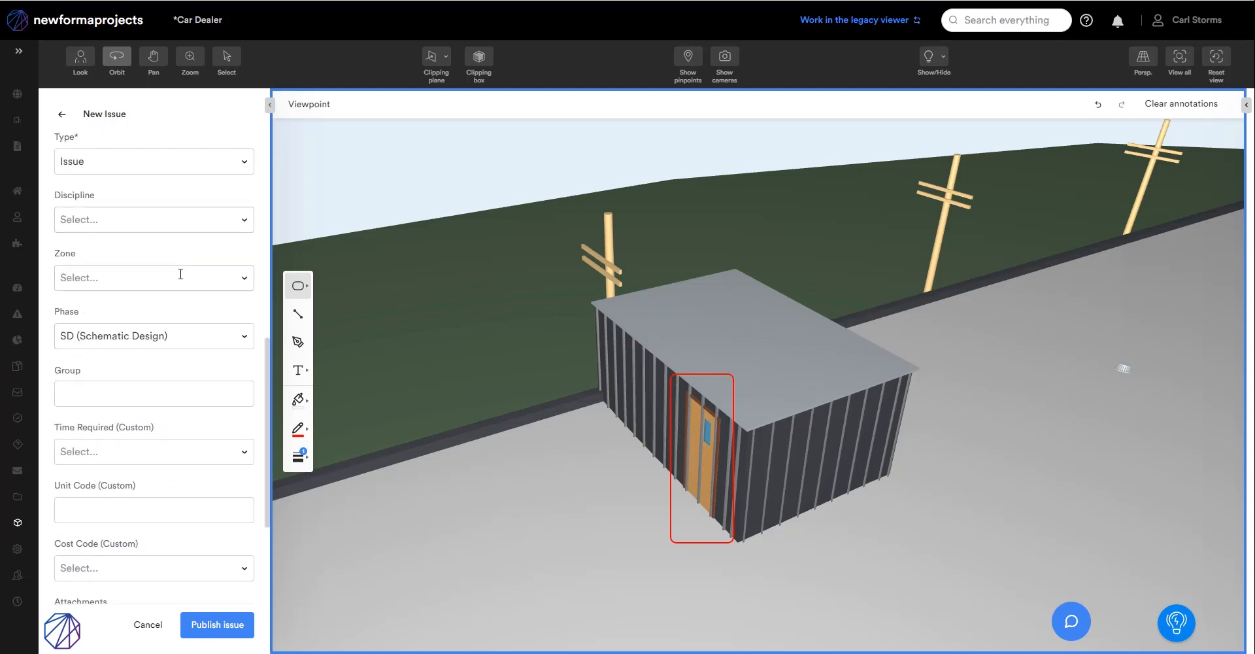
left_click(151, 219)
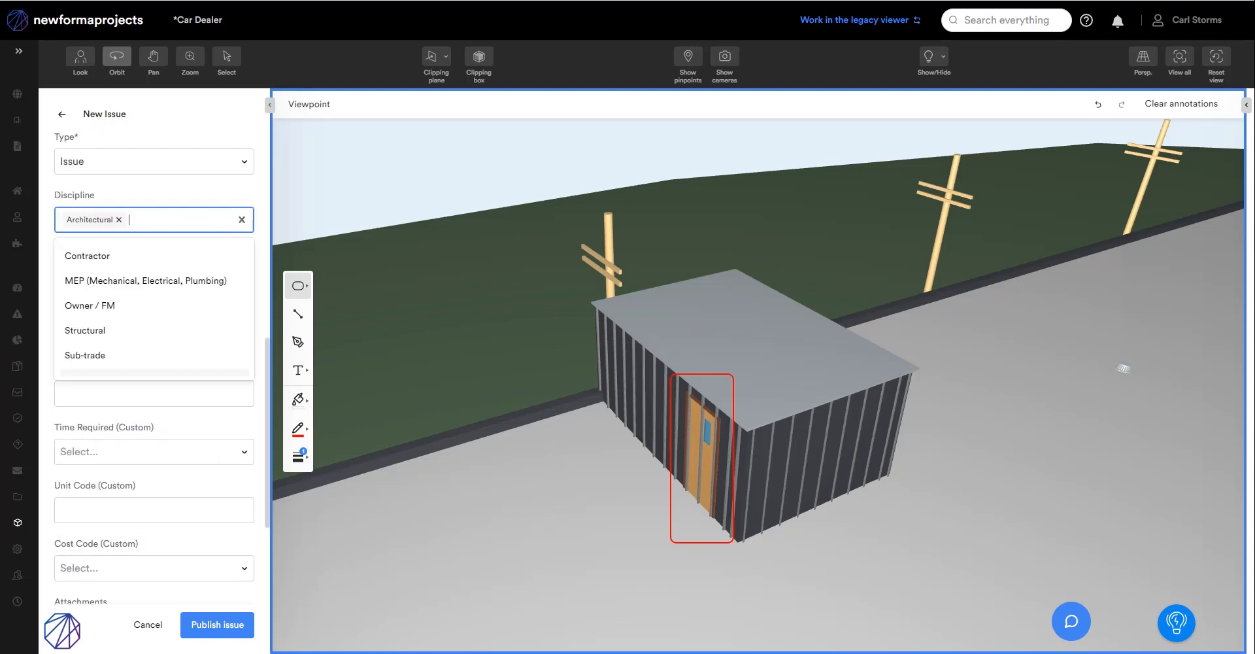
left_click(216, 623)
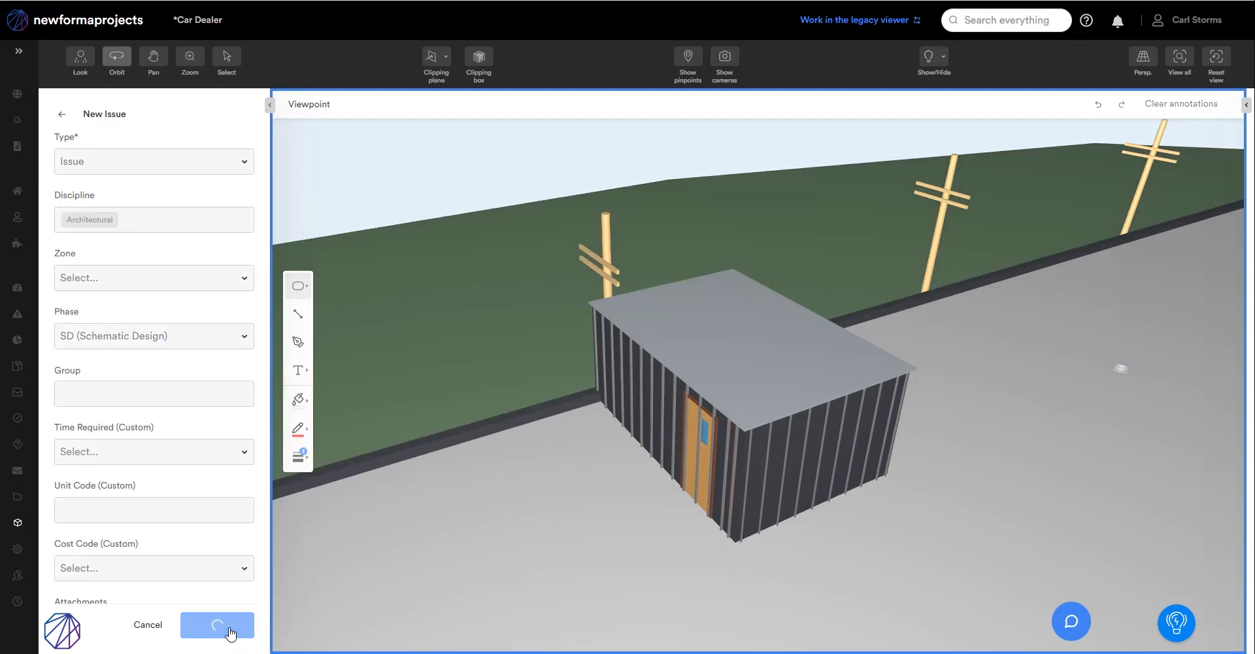
left_click(217, 623)
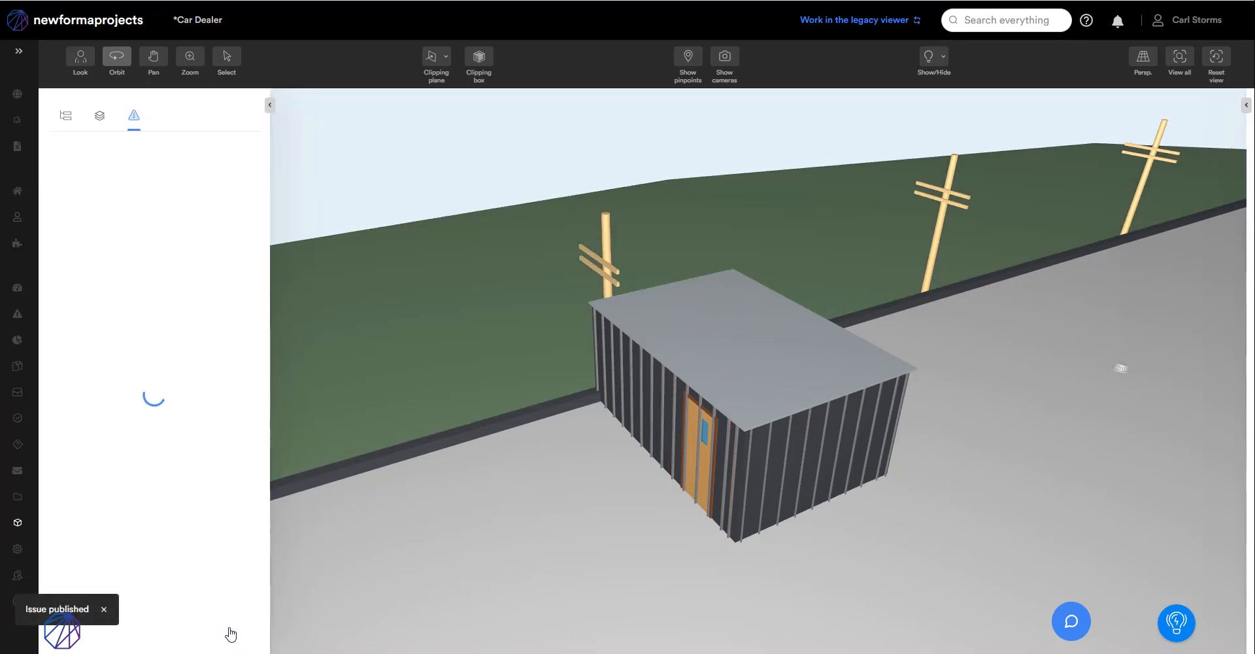